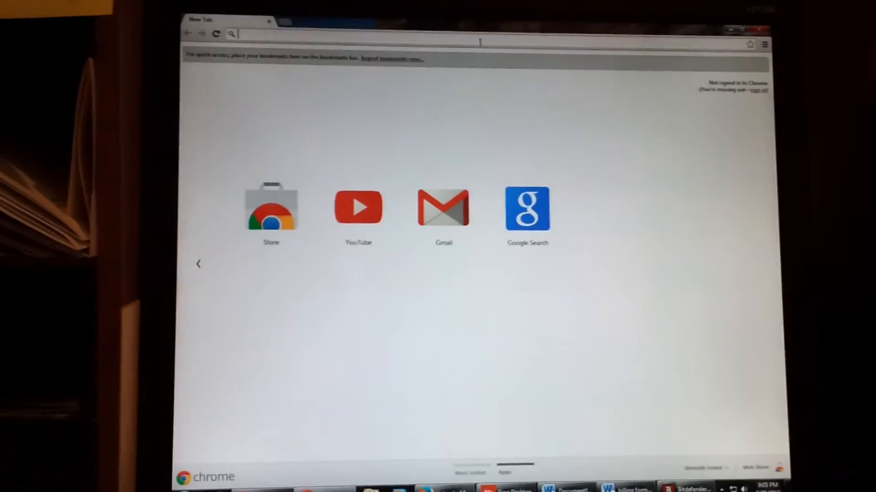
Step: Try to load googlemaps.com from Chrome's new tab page
text(googlemaps.com)
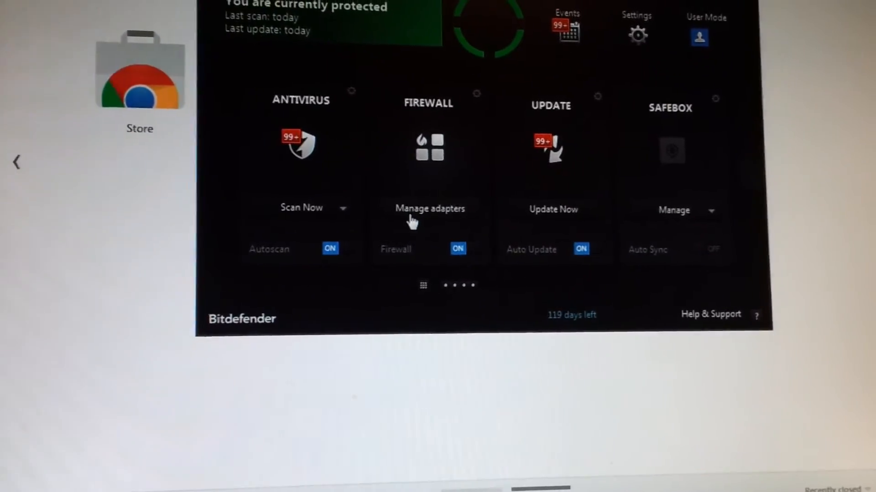
Step: Show the firewall's network adapter settings with Stealth Mode for the Local Area Connection
click(429, 207)
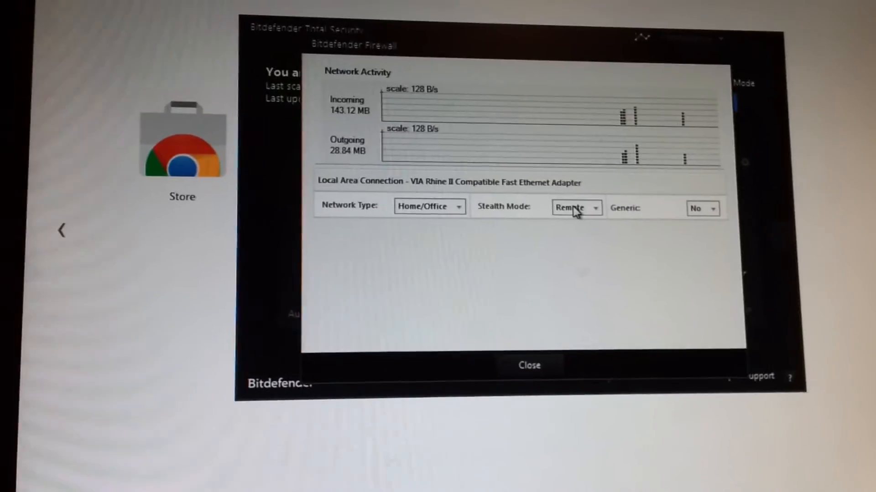
Step: Set the Local Area Connection adapter's Stealth Mode to Off so Yahoo loads in Chrome
click(576, 208)
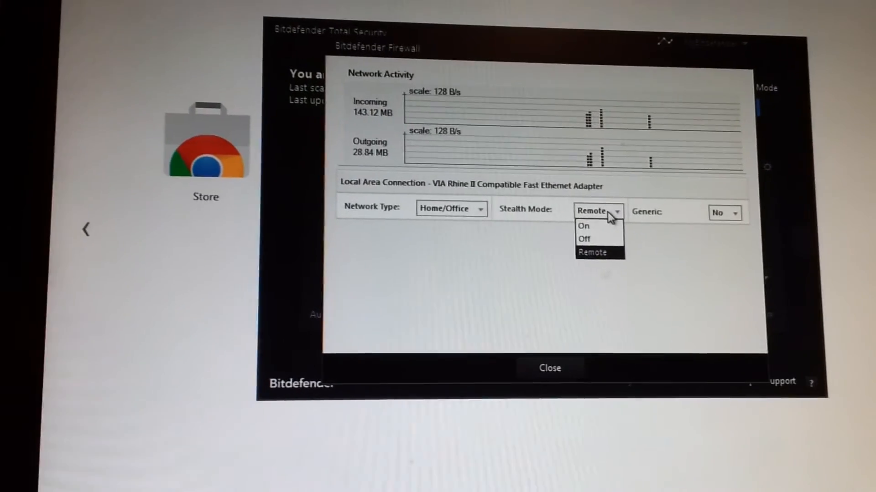
click(591, 252)
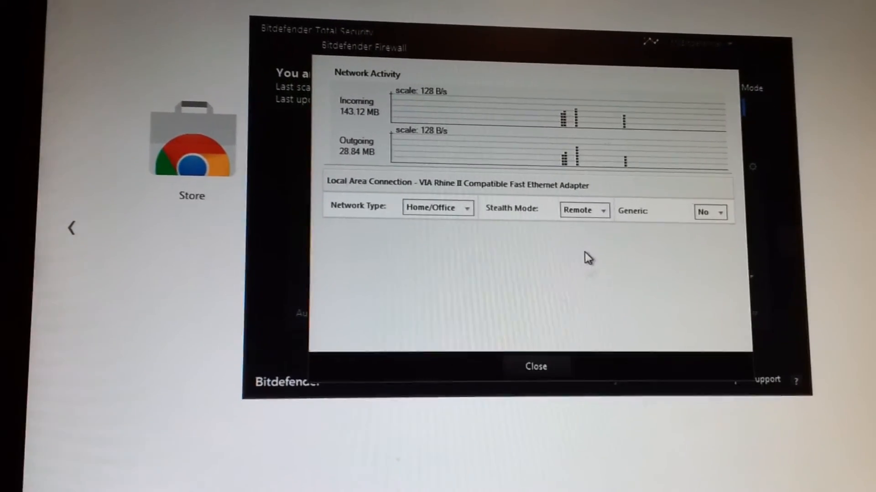
click(584, 211)
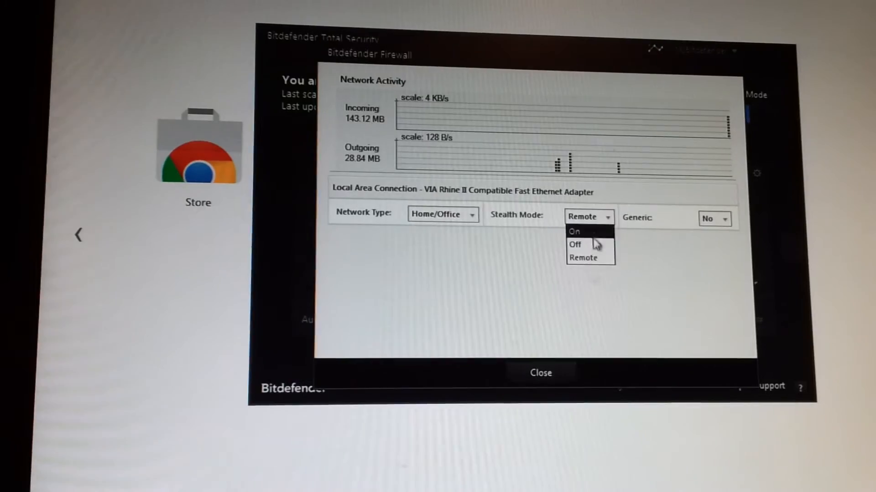
click(575, 244)
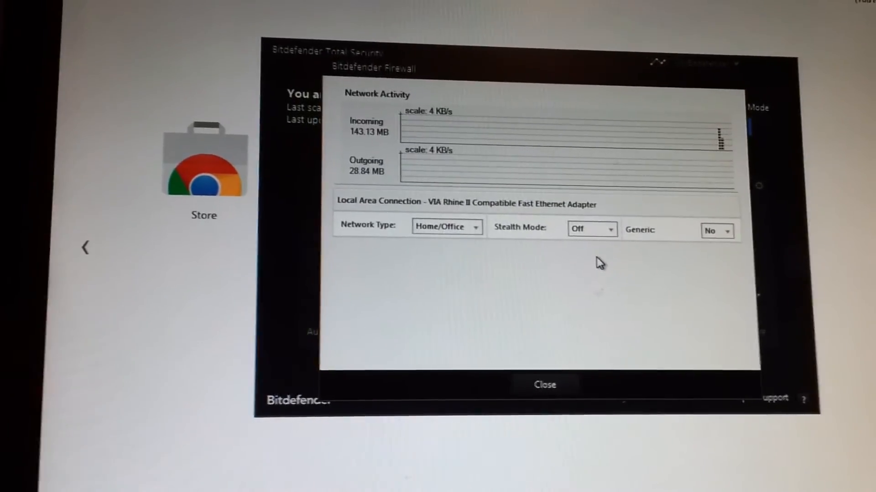
click(544, 385)
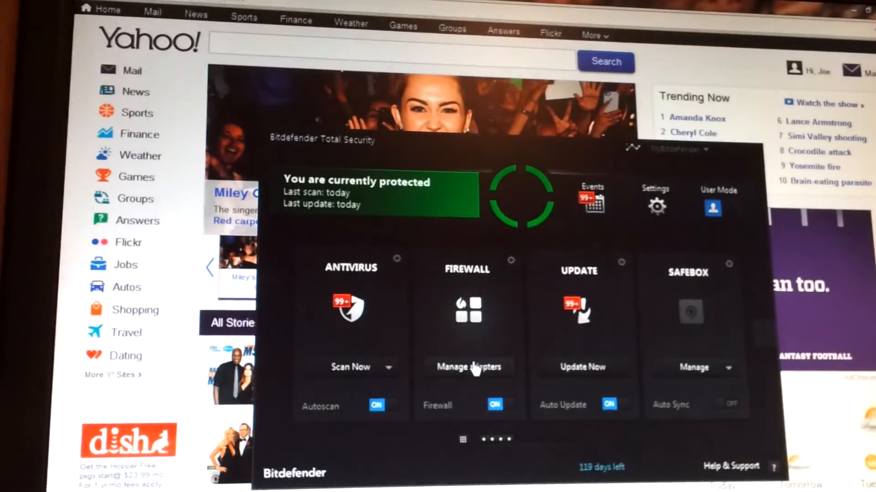
Step: Set the adapter's Stealth Mode back to Remote and close the firewall settings
click(469, 366)
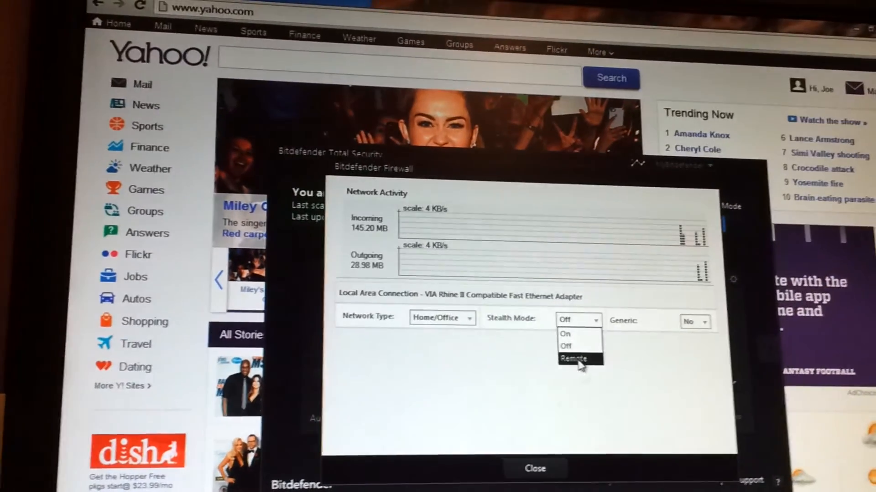
click(580, 357)
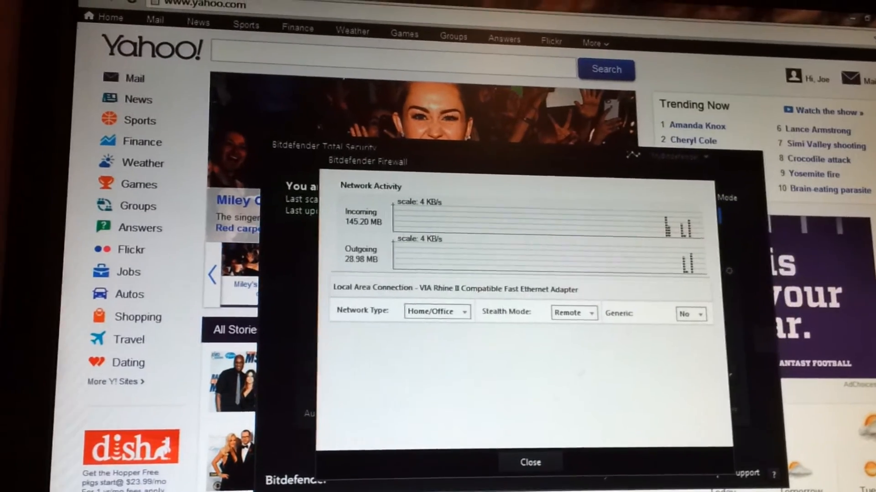
click(529, 463)
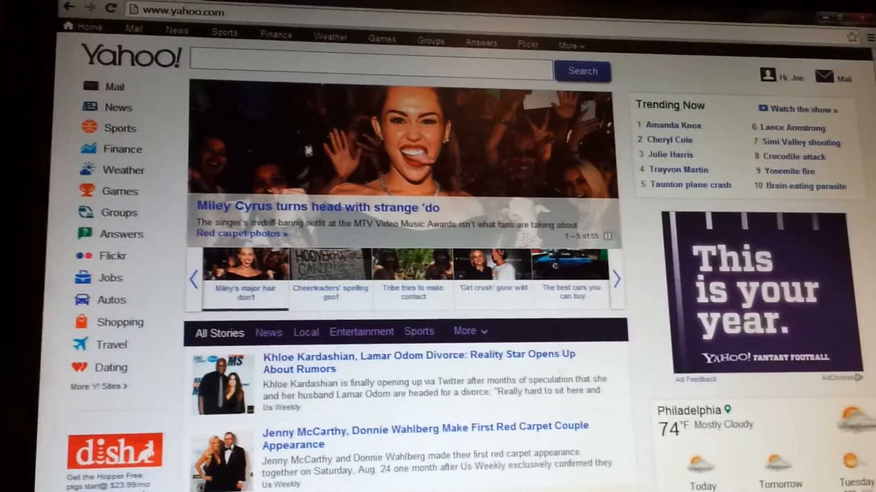
click(595, 294)
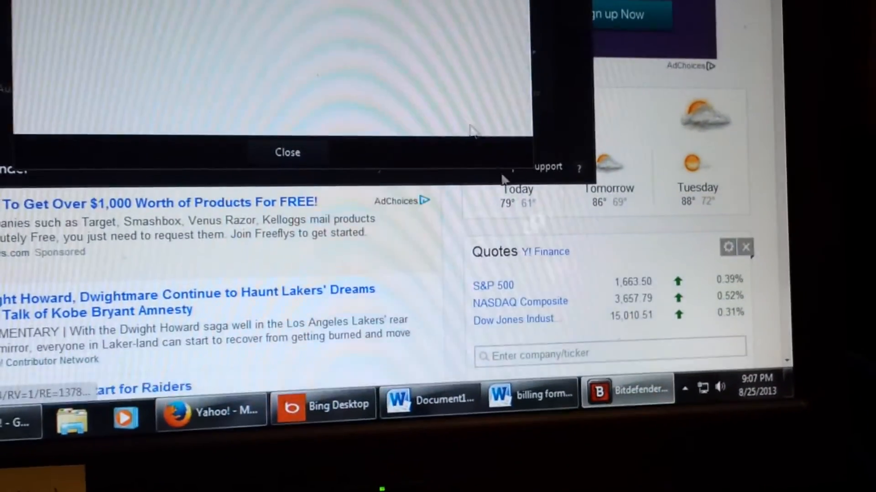
Step: Turn the adapter's Stealth Mode Off again and return to the protection dashboard
click(612, 248)
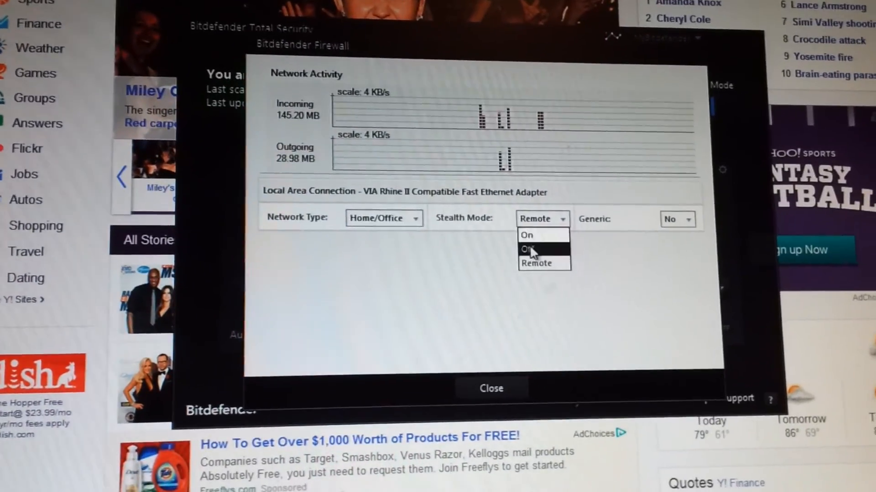
click(490, 388)
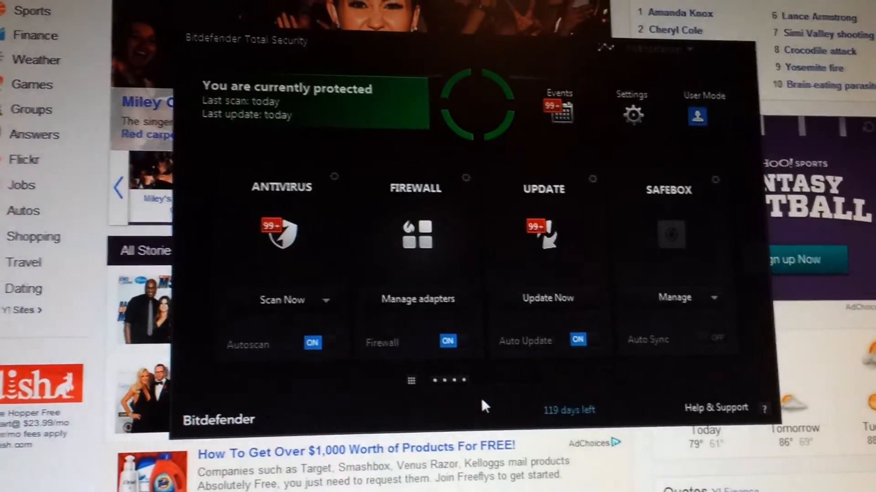